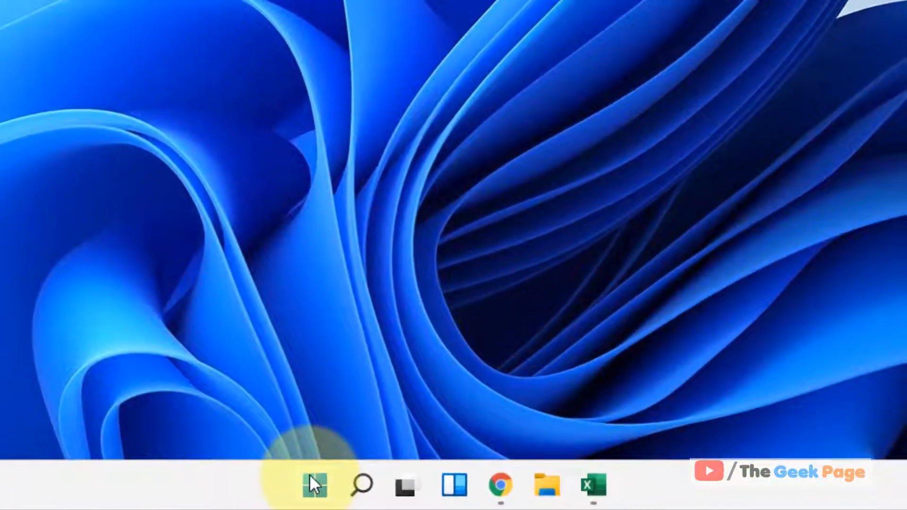
Bring up the Quick Link menu of system tools from the Start button
right_click(314, 486)
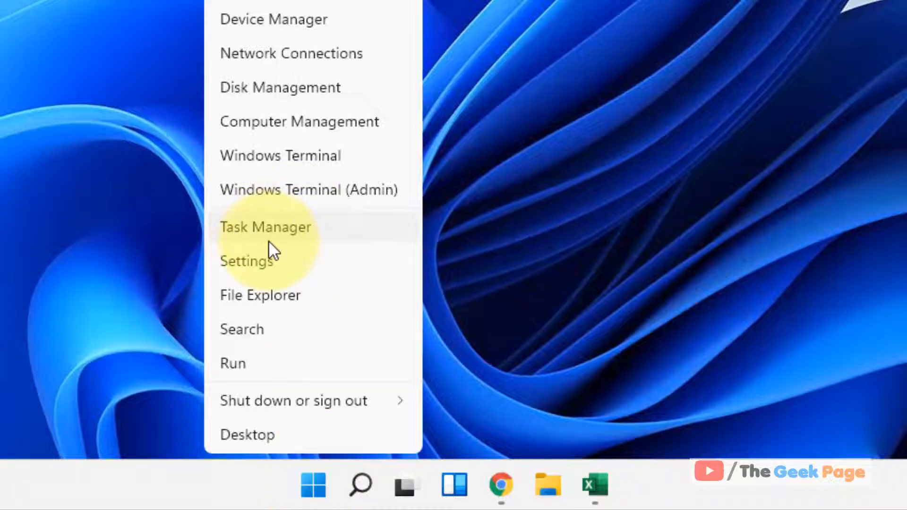
mouse_move(297, 240)
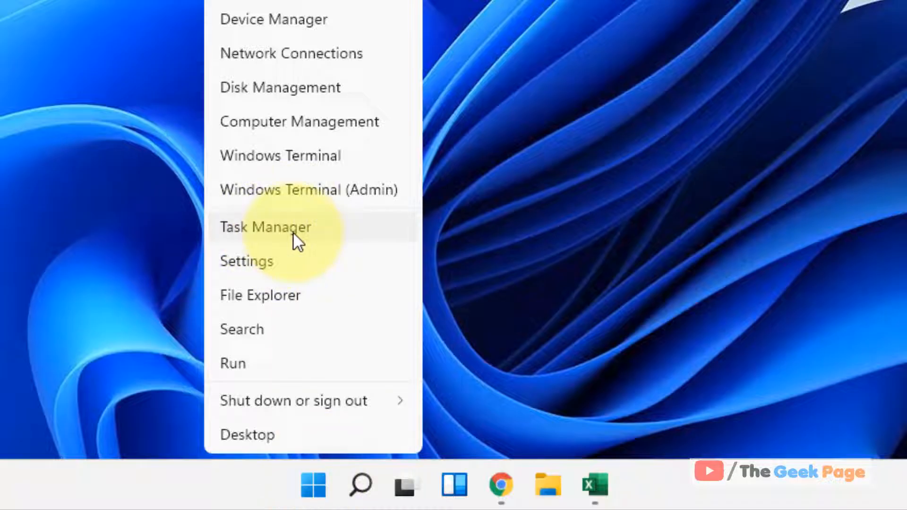
Launch Task Manager, show the Details list and bring up EXCEL.EXE's actions menu
left_click(265, 227)
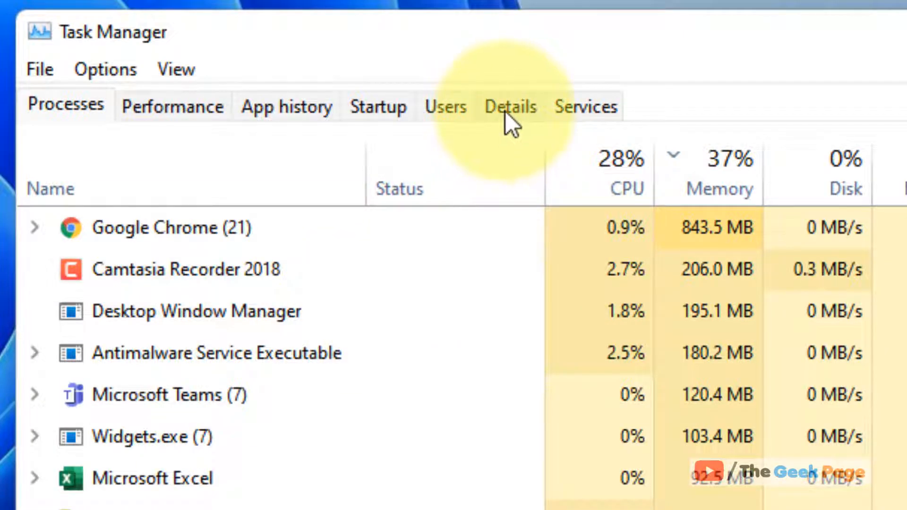
left_click(509, 107)
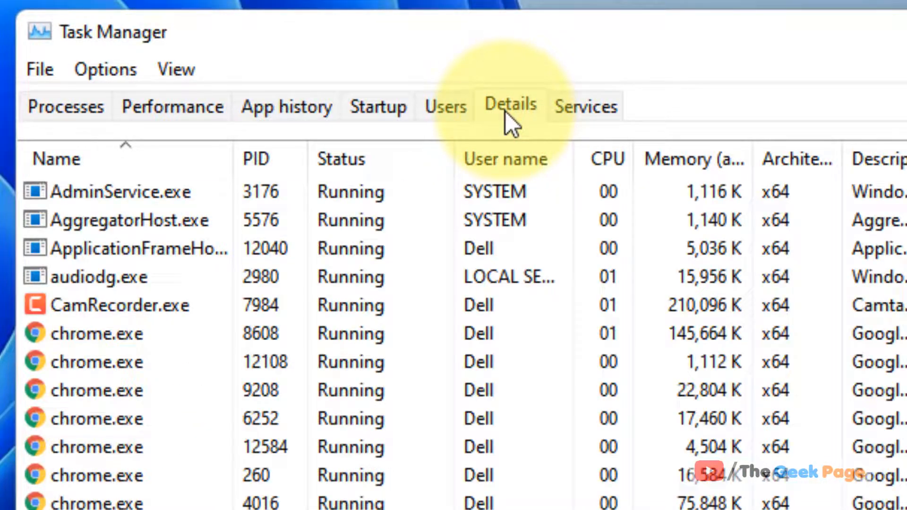
scroll("down", 3)
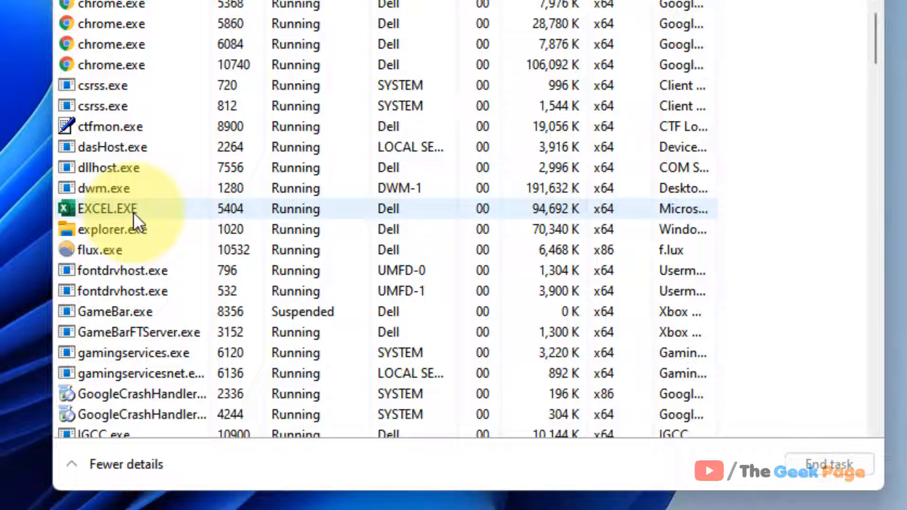
right_click(107, 208)
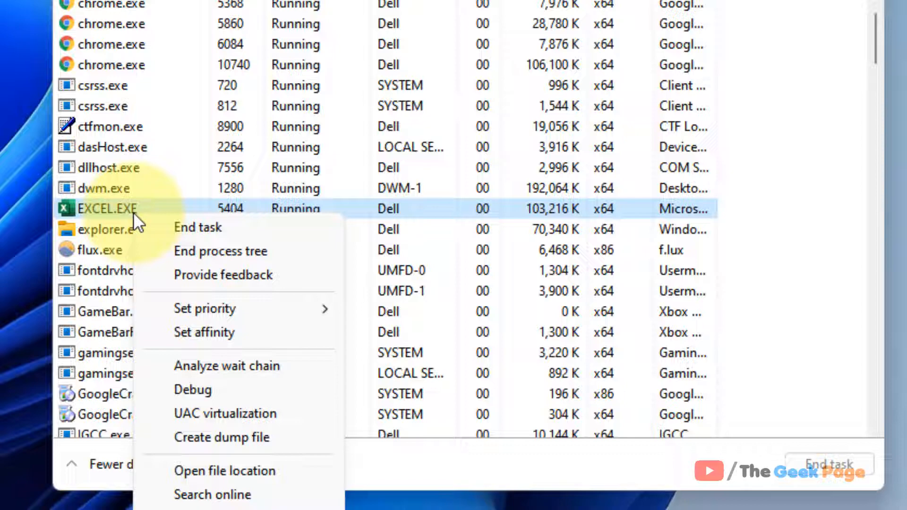
mouse_move(204, 331)
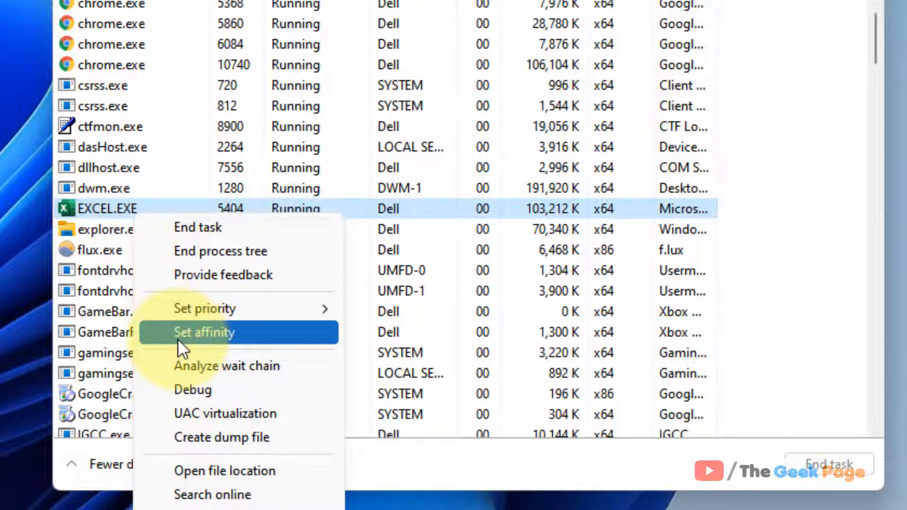
Set EXCEL.EXE's affinity to only CPU 0 and CPU 1 and confirm it
left_click(204, 332)
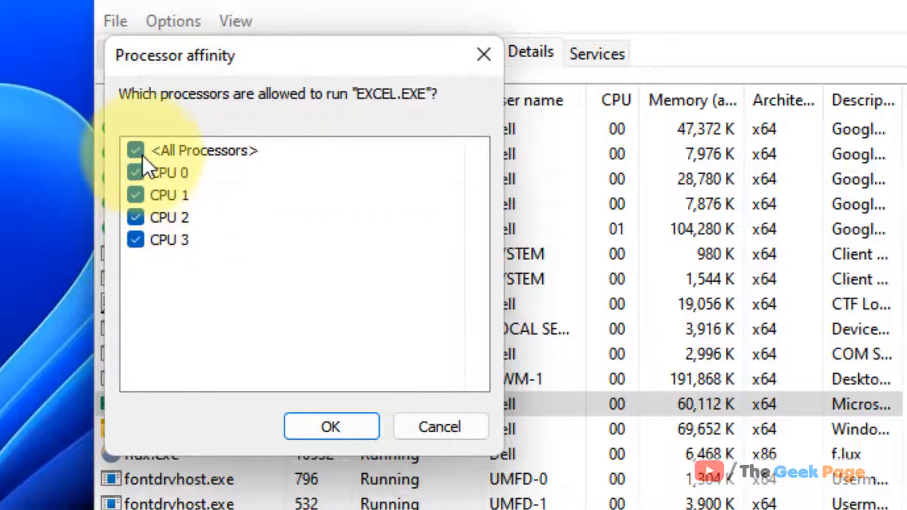
left_click(135, 150)
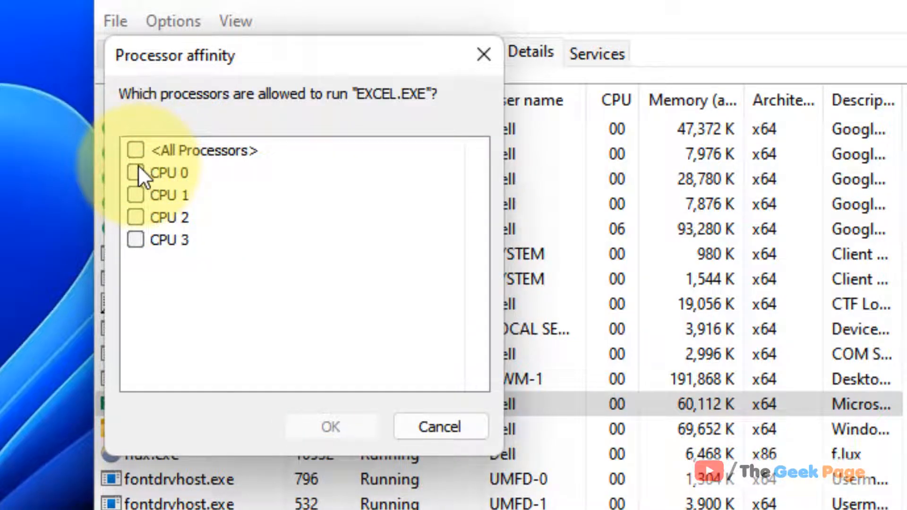
left_click(135, 172)
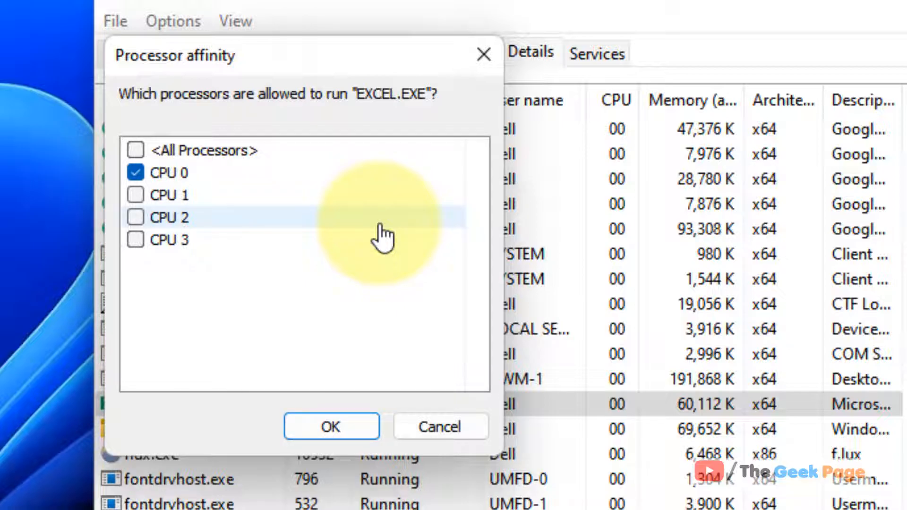
left_click(136, 195)
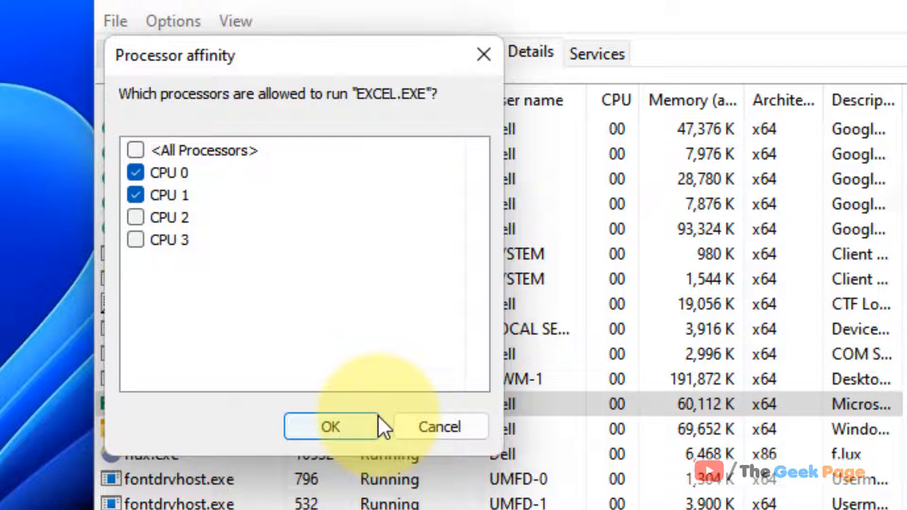
left_click(329, 426)
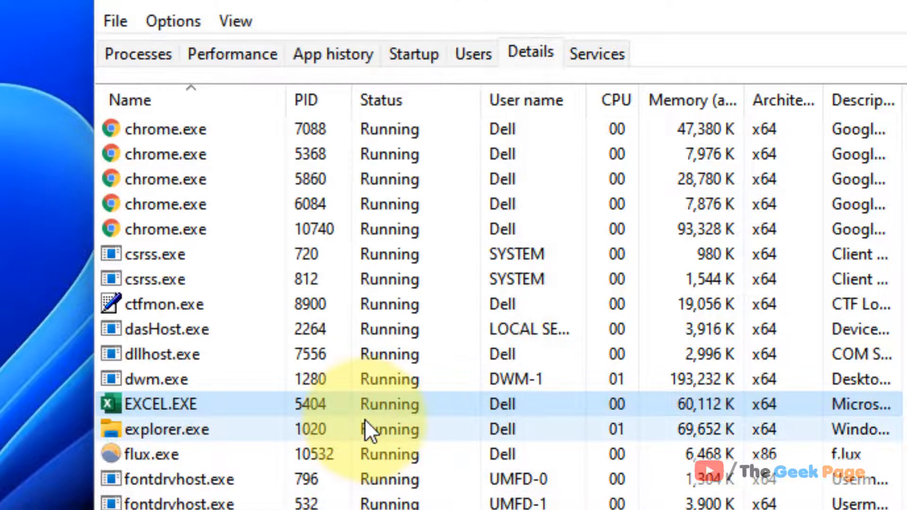